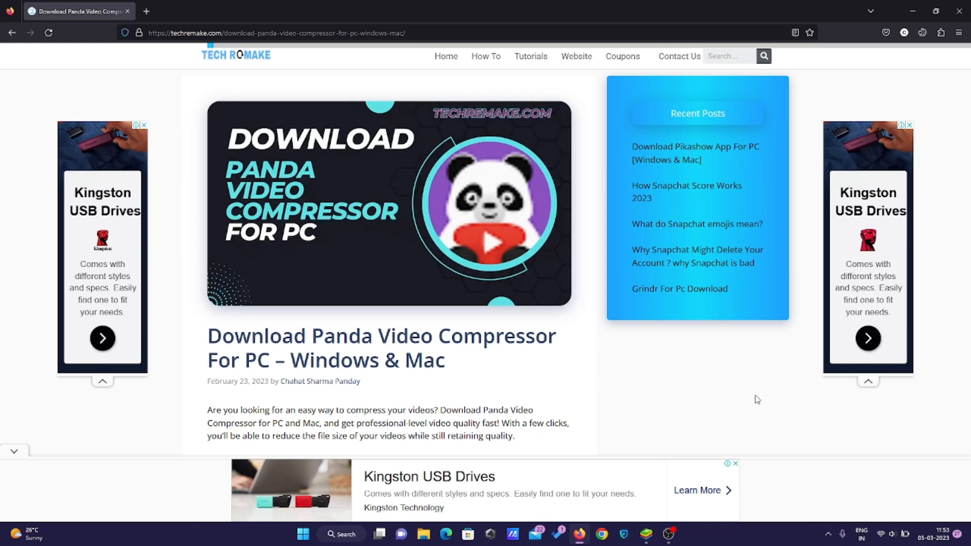
# Scroll the techremake article down to its 'How to Download Panda Video Compressor for PC' steps.
pyautogui.moveTo(207, 336); pyautogui.dragTo(375, 336)
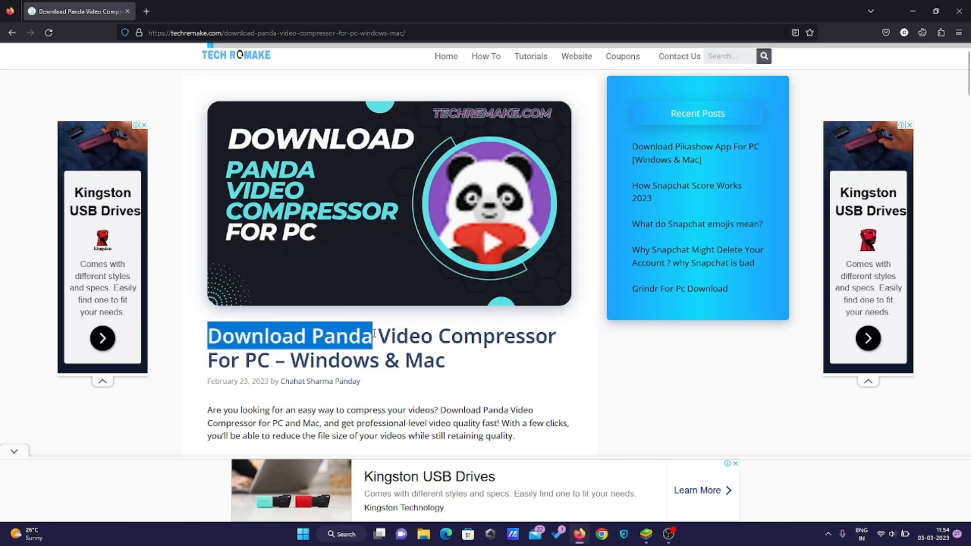
pyautogui.click(478, 357)
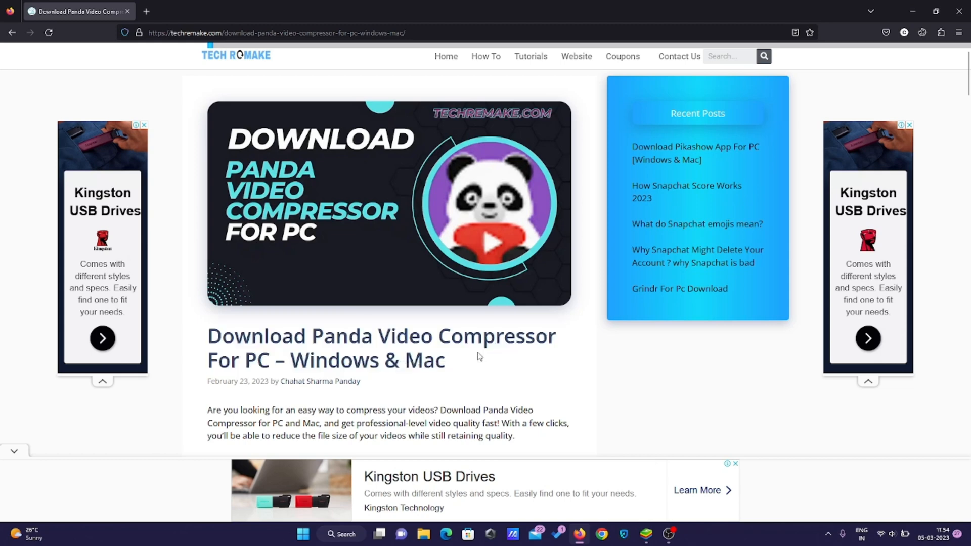
pyautogui.scroll(-3)
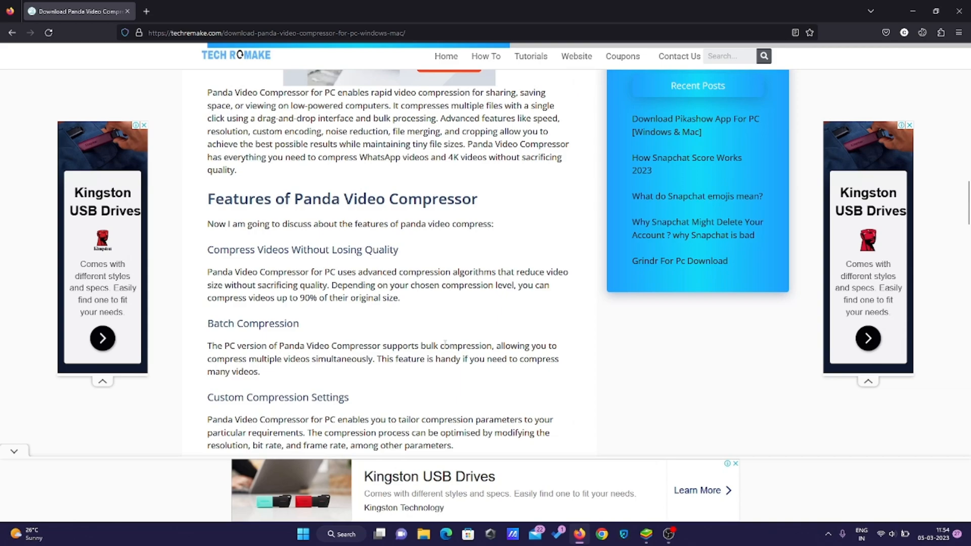
pyautogui.scroll(-3)
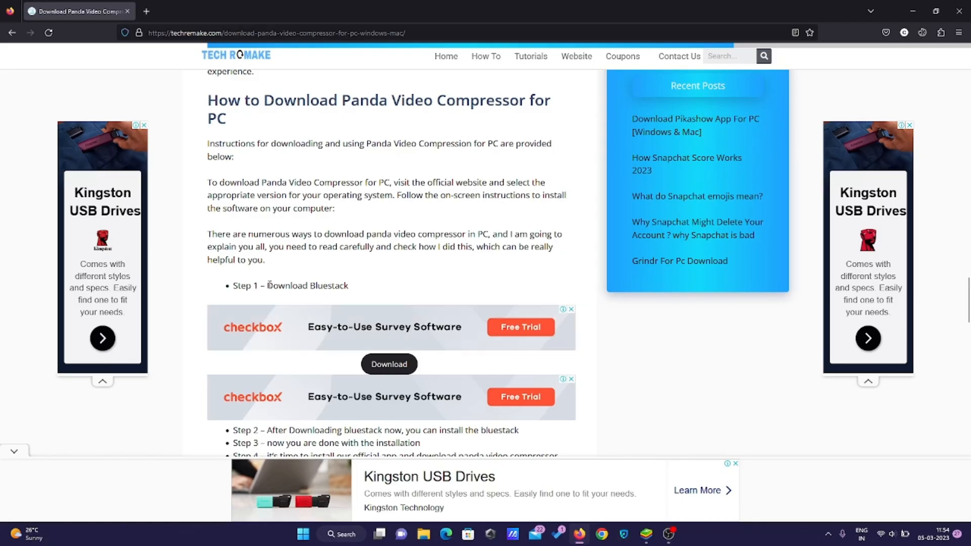
# Highlight Step 1 'Download Bluestack', follow its Download link, and bring BlueStacks App Player up.
pyautogui.doubleClick(303, 285)
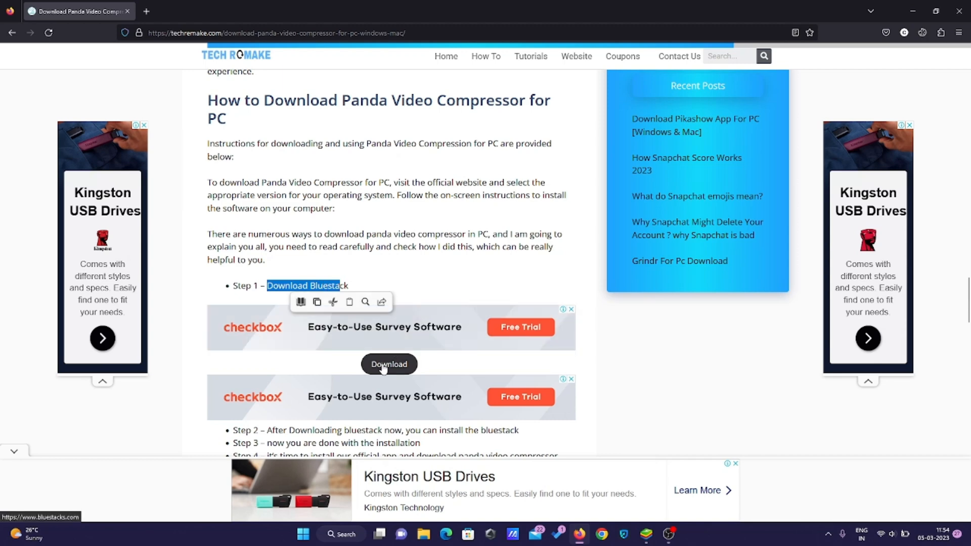
pyautogui.click(344, 277)
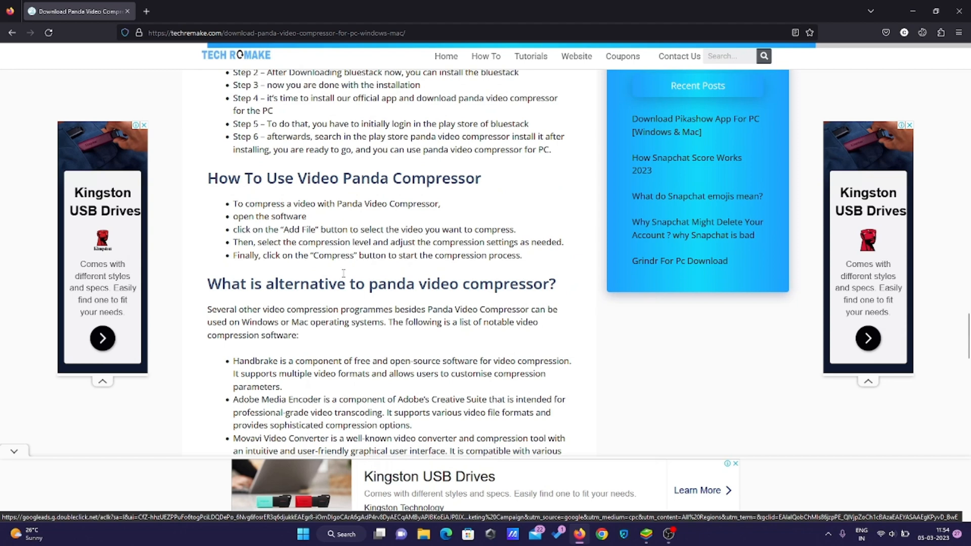
pyautogui.scroll(-3)
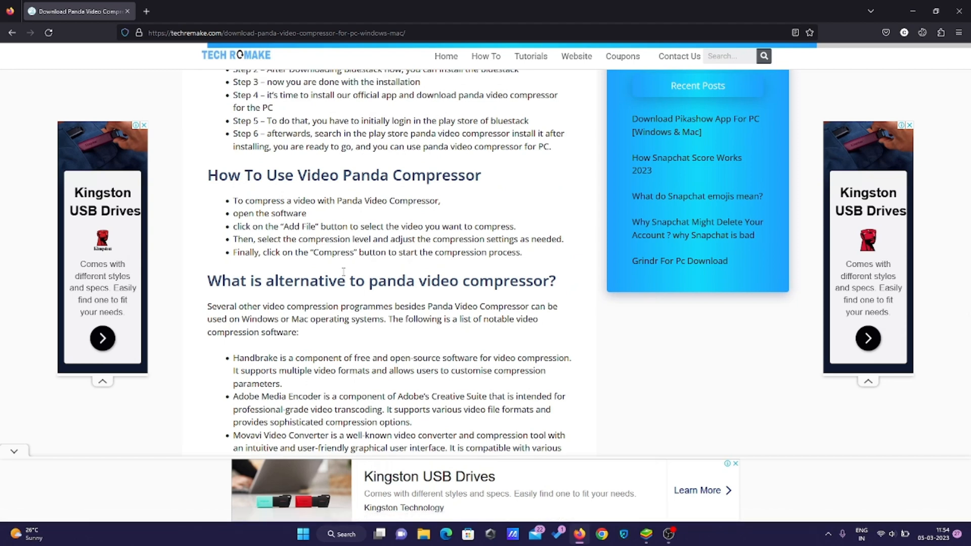
pyautogui.click(646, 537)
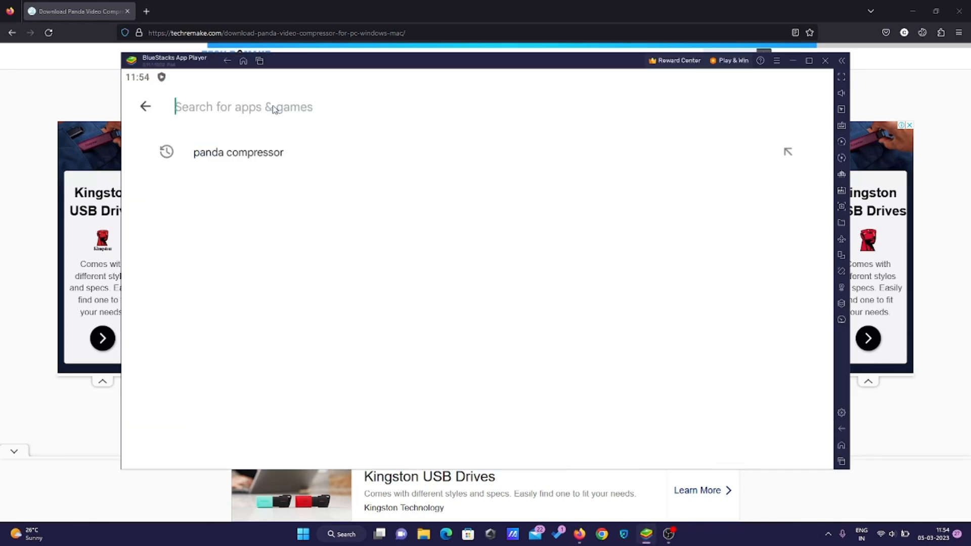
# Pick the 'panda compressor' search suggestion and install Video Compressor Panda Resizer.
pyautogui.click(238, 152)
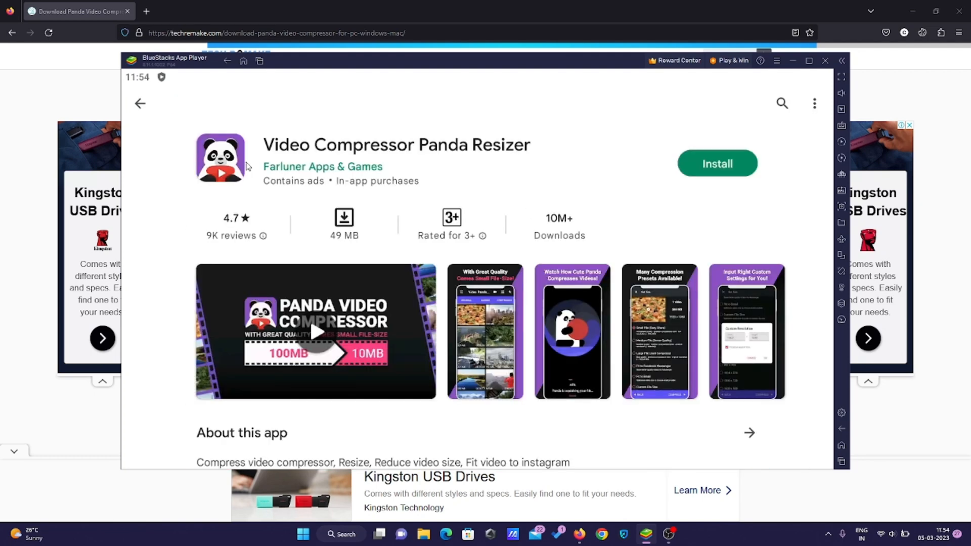
pyautogui.moveTo(720, 195)
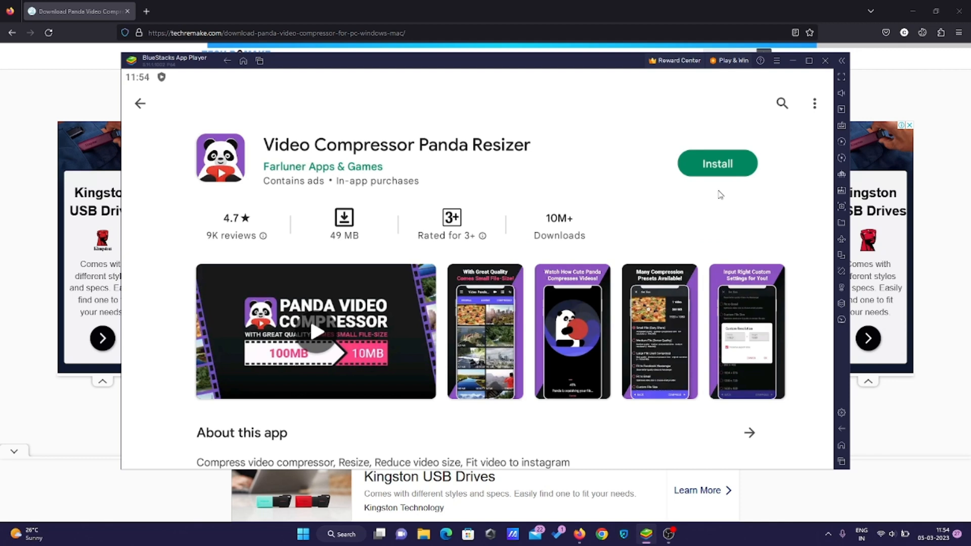
pyautogui.click(717, 163)
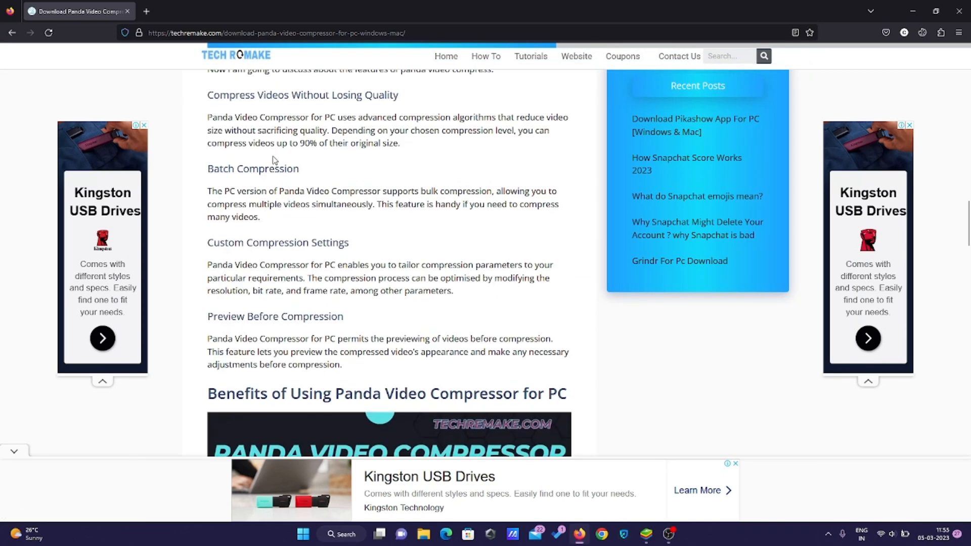
pyautogui.moveTo(656, 170)
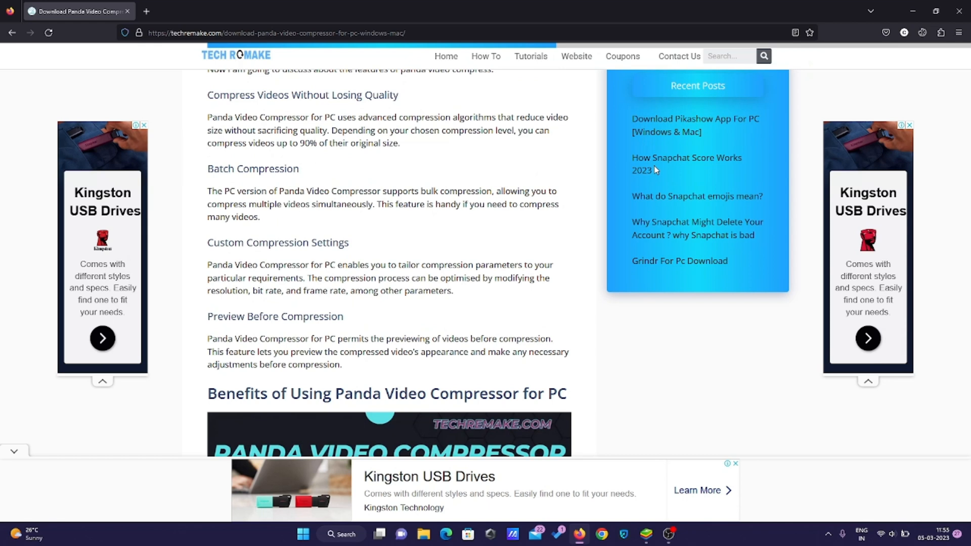
pyautogui.moveTo(682, 265)
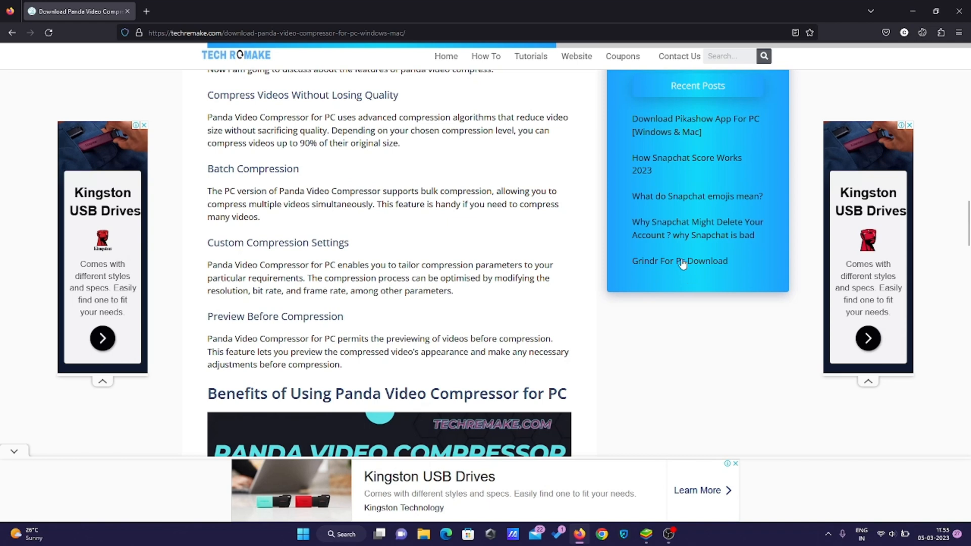
pyautogui.moveTo(679, 261)
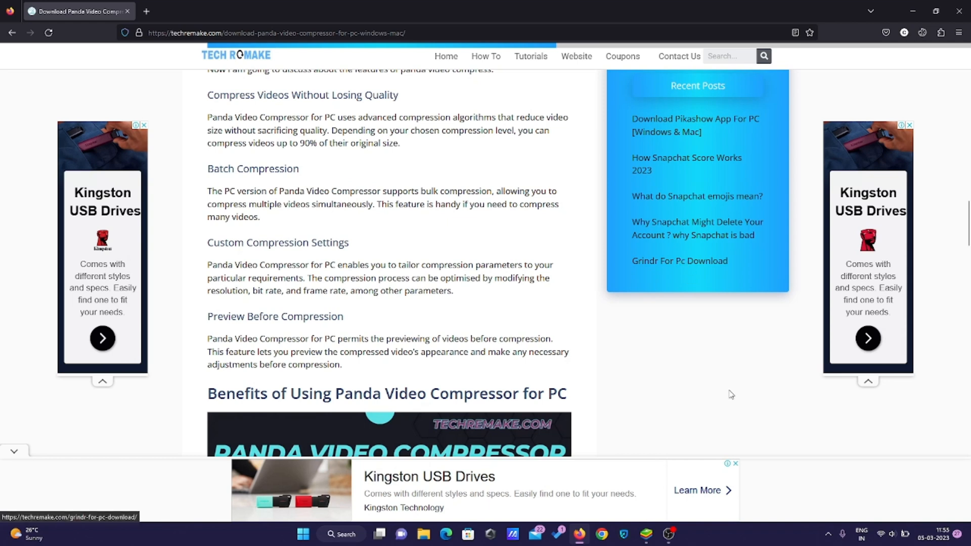
# Switch back to the Firefox article's Panda Video Compressor features section.
pyautogui.click(646, 534)
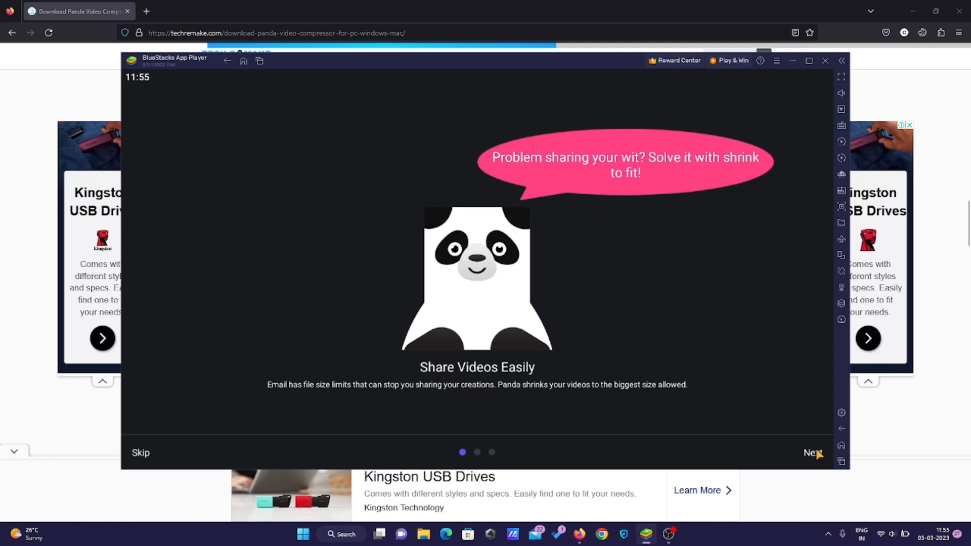
# Skip the welcome slides and choose 'Continue with ads' on the Upgrade to Premium screen.
pyautogui.click(810, 453)
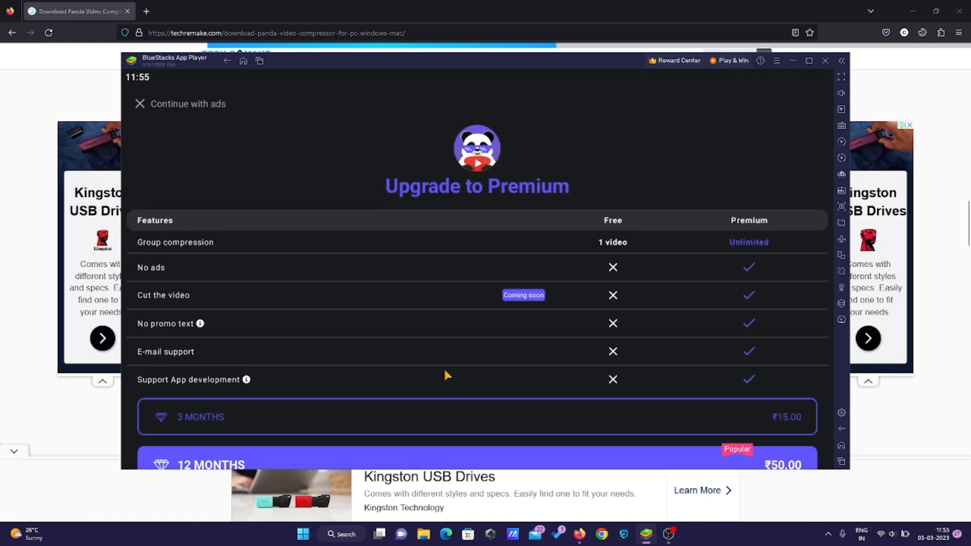
pyautogui.scroll(-3)
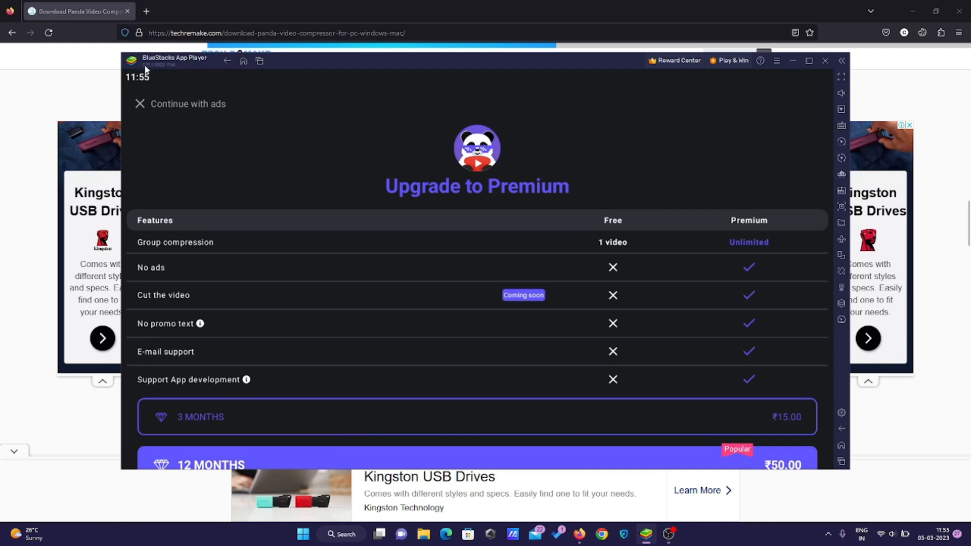
pyautogui.click(141, 103)
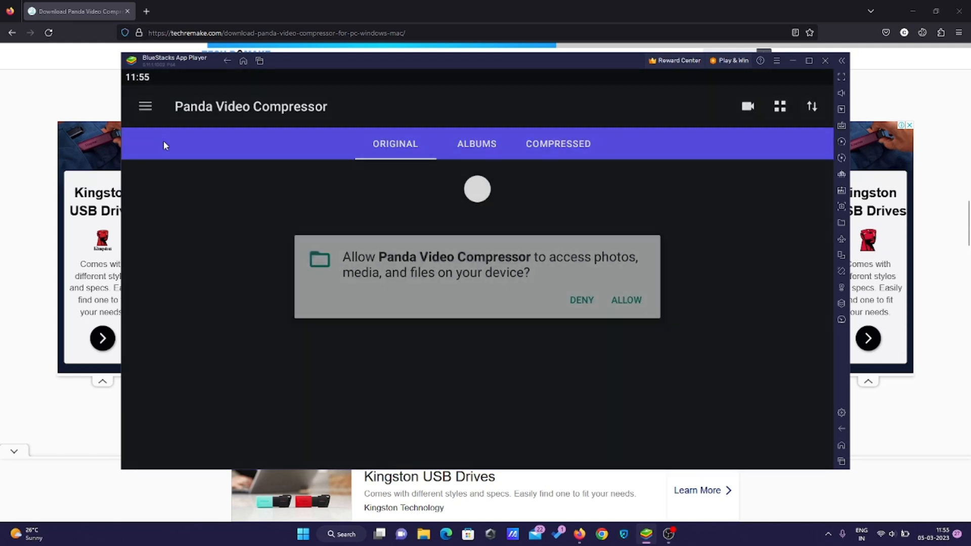
# Allow media access, view the ALBUMS and COMPRESSED tabs, then open New Volume (D:).
pyautogui.click(625, 300)
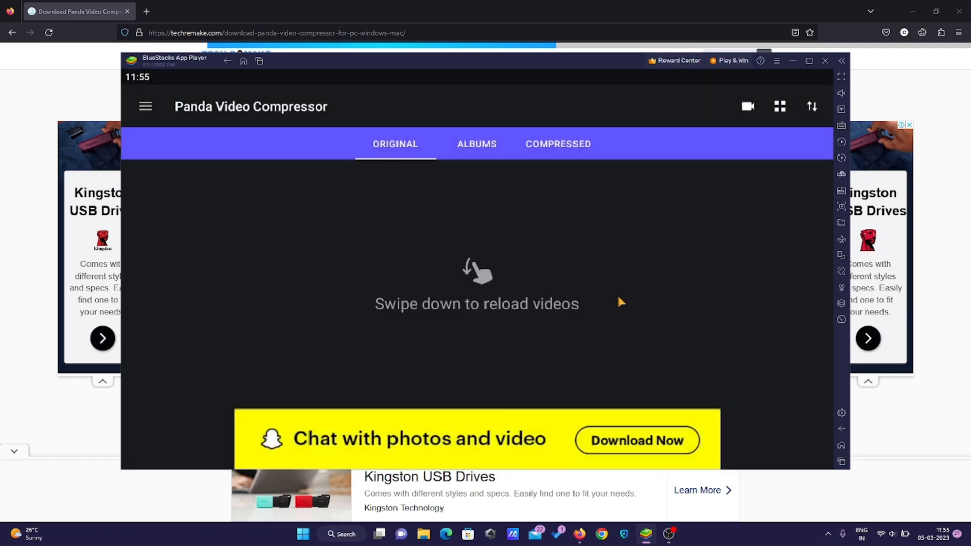
pyautogui.click(476, 144)
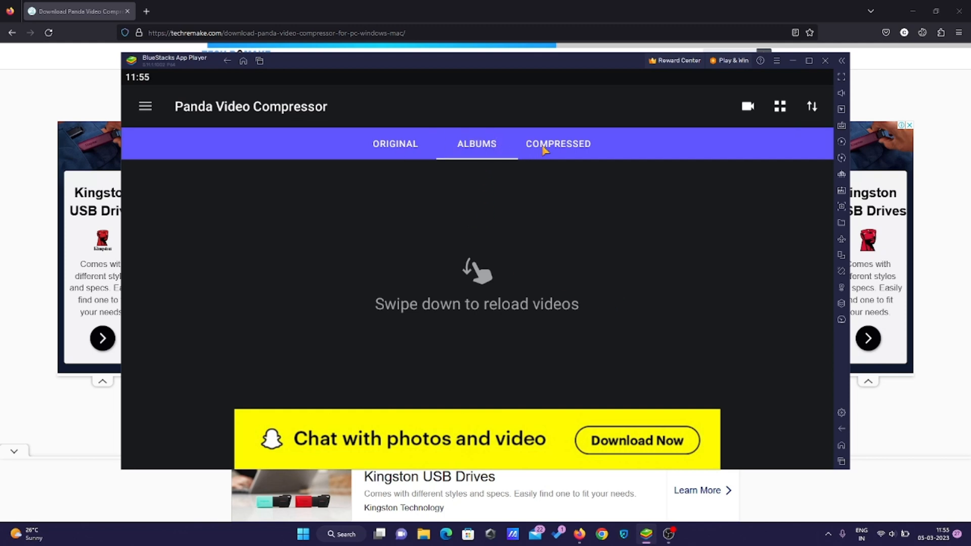
pyautogui.click(395, 144)
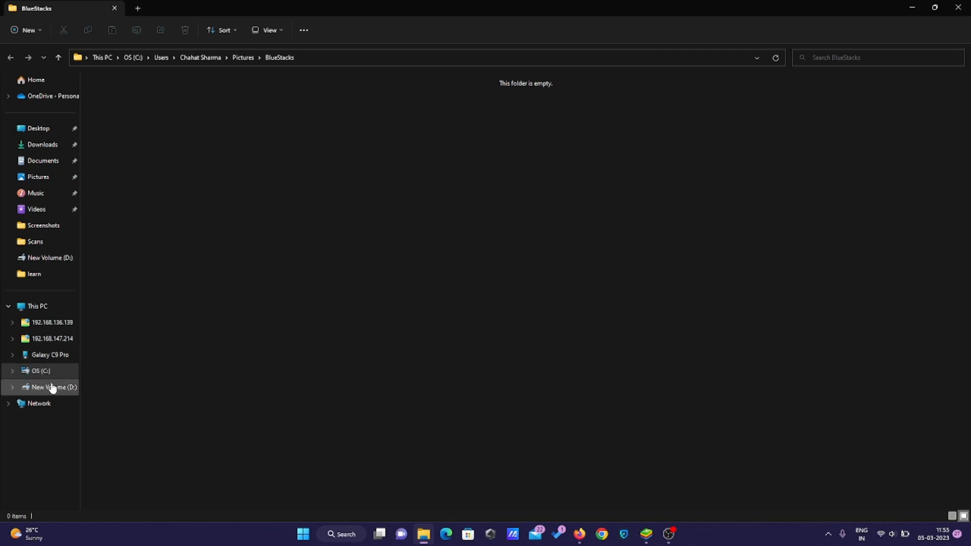
pyautogui.click(53, 387)
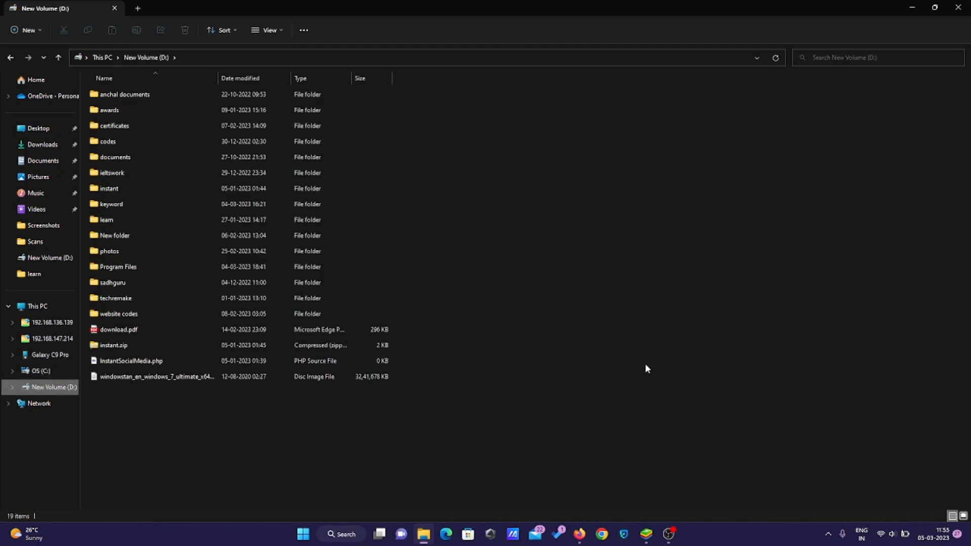